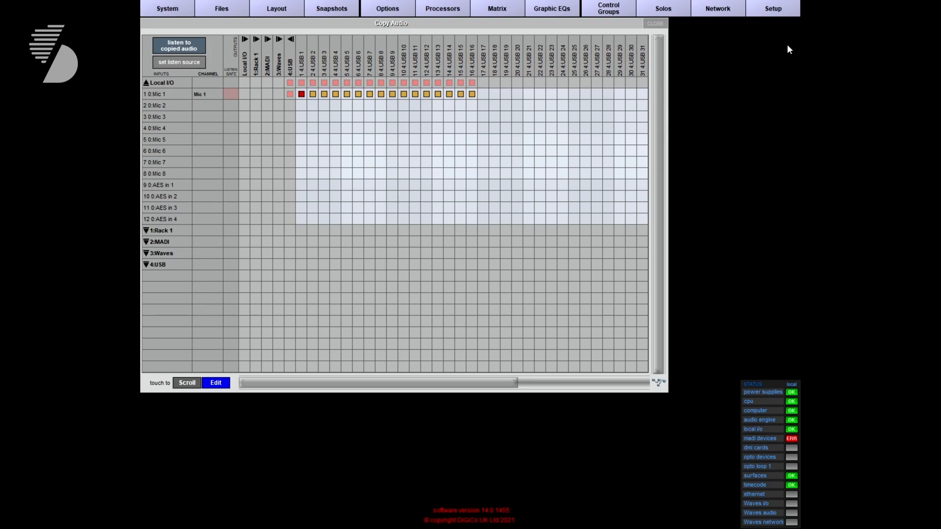
# Expand the 1:Rack 1 input group and scroll through its listed mic inputs.
pyautogui.click(145, 230)
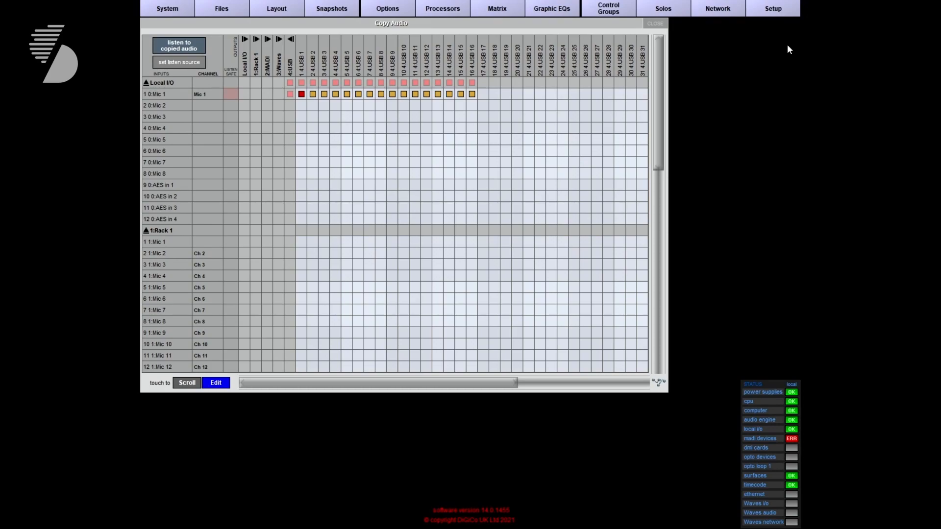
pyautogui.scroll(-3)
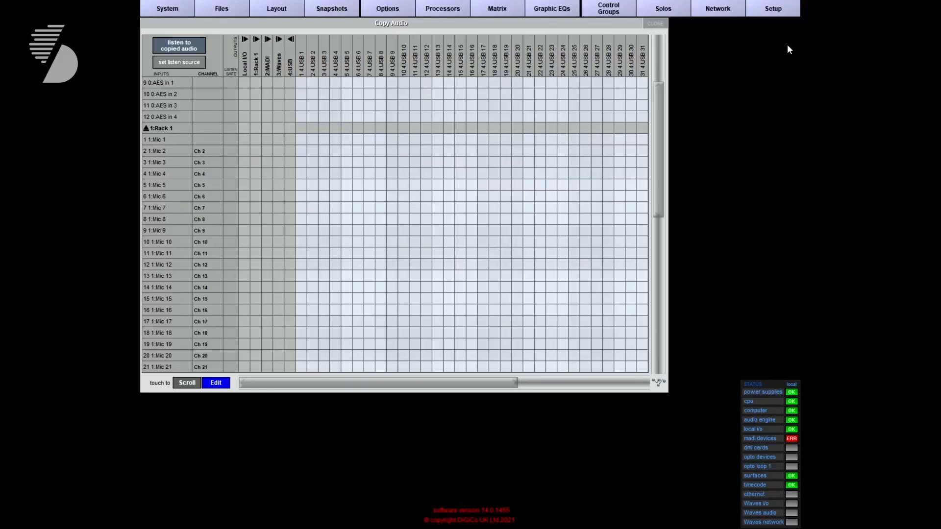